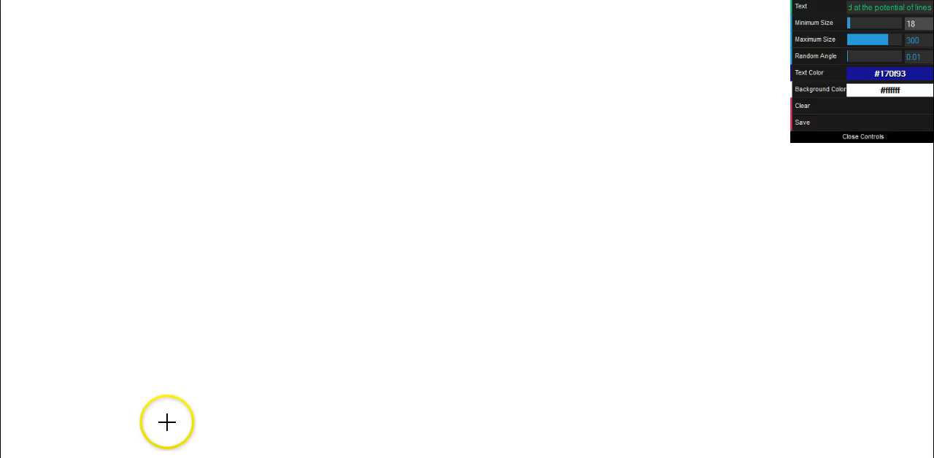
mouse_move(656, 176)
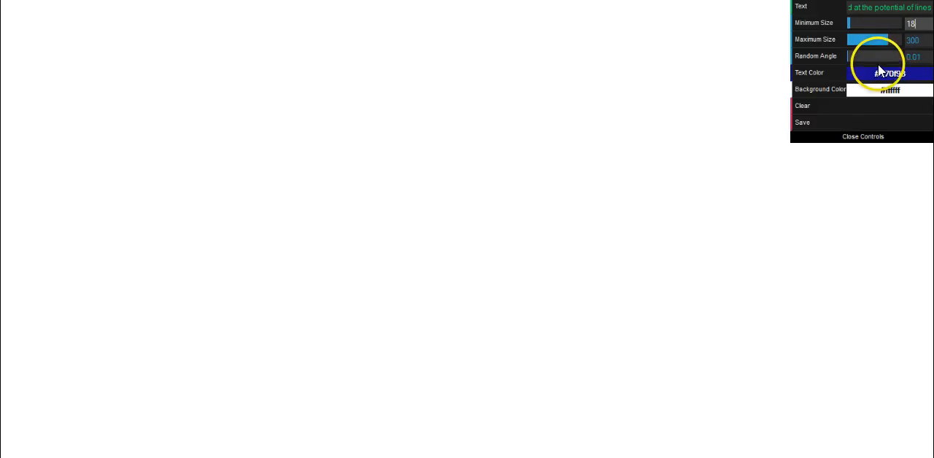
Draw curved strokes on the magenta canvas so the blue poem phrases run along them
click(888, 73)
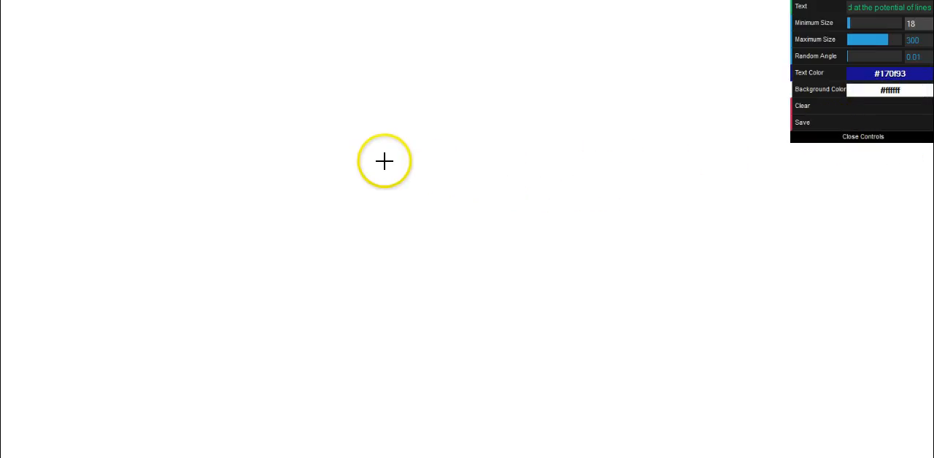
mouse_move(216, 148)
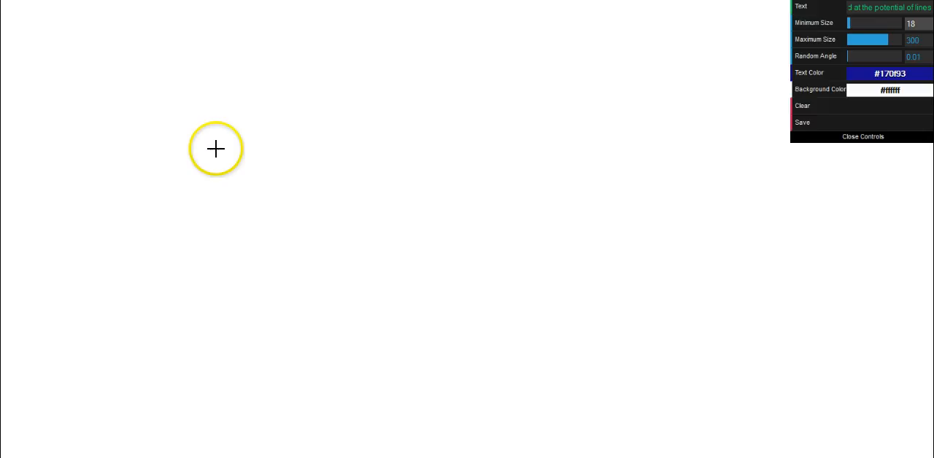
mouse_move(342, 157)
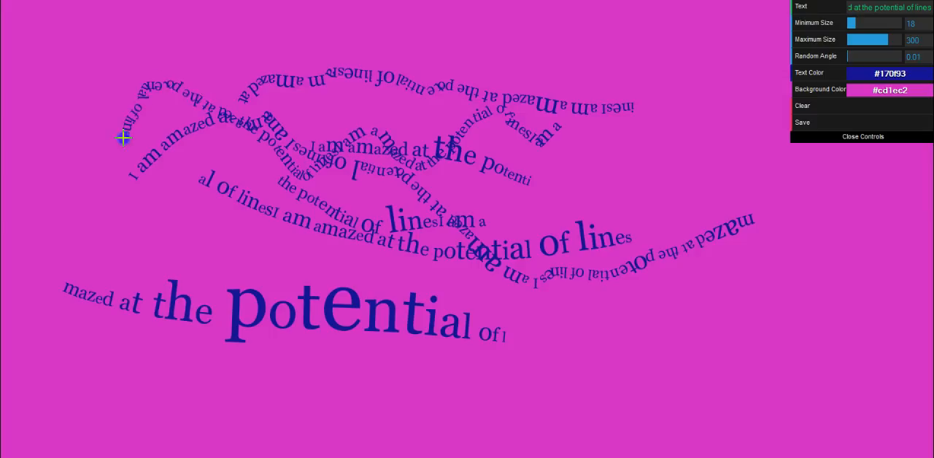
mouse_move(121, 149)
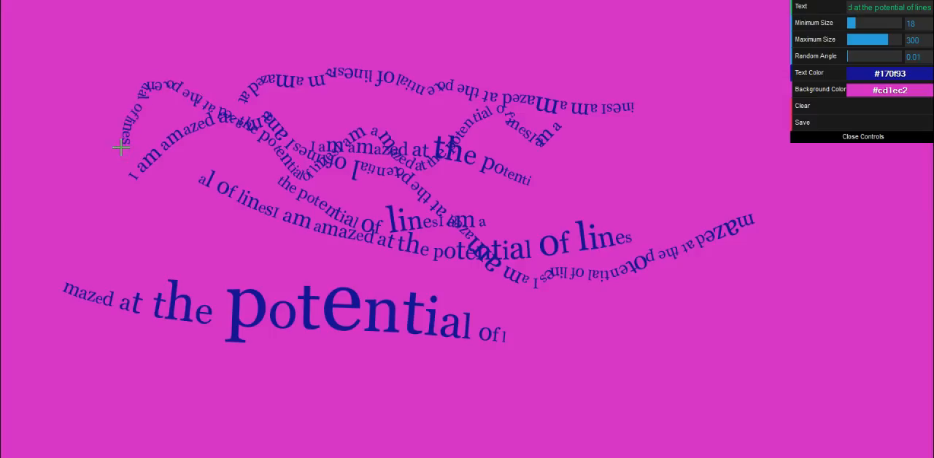